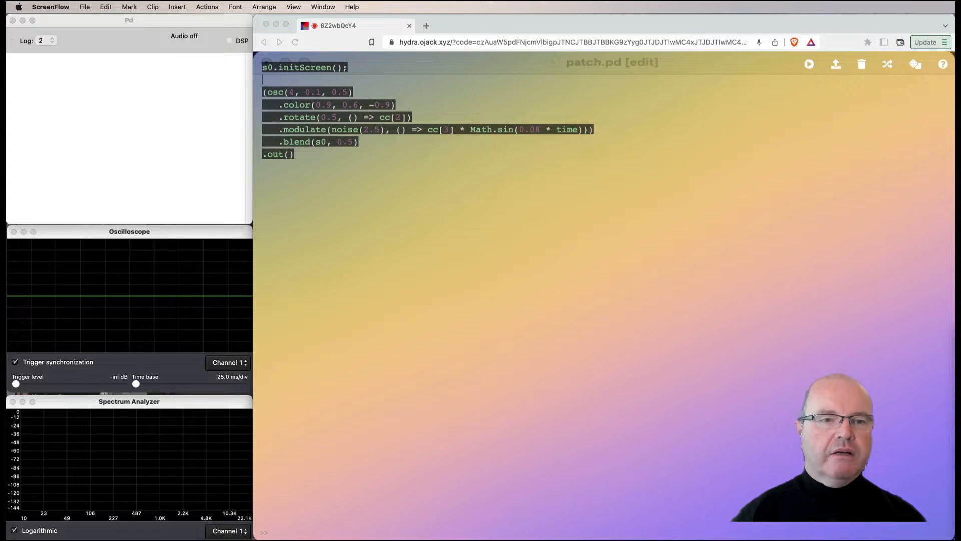
Bring the Pd patch window to the front beside the running Hydra sketch
{"action": "left_click", "coordinate": [180, 190]}
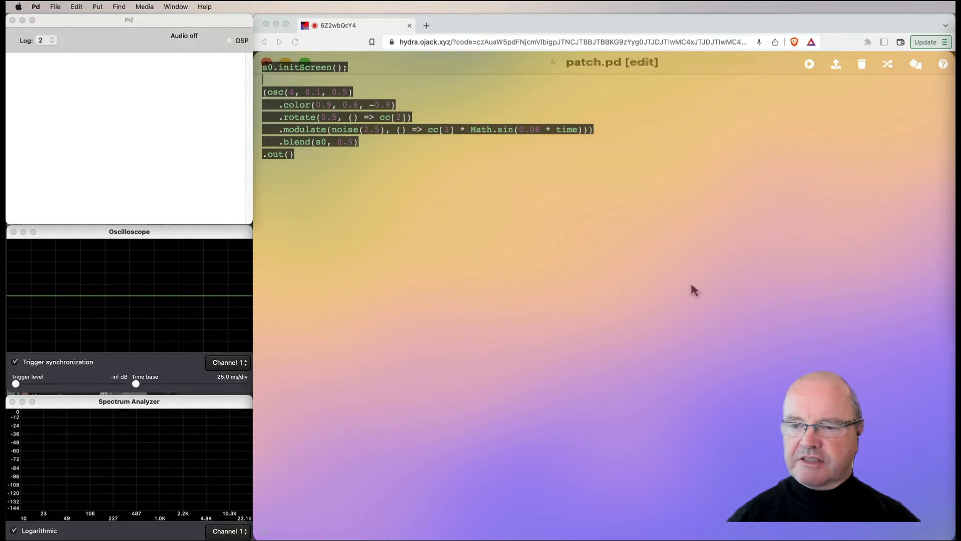
{"action": "mouse_move", "coordinate": [468, 153]}
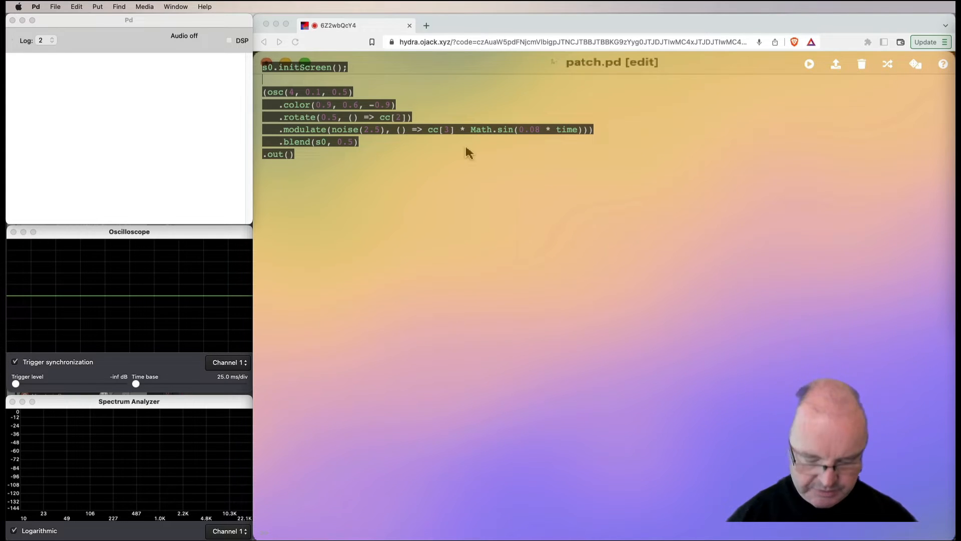
{"action": "mouse_move", "coordinate": [457, 90]}
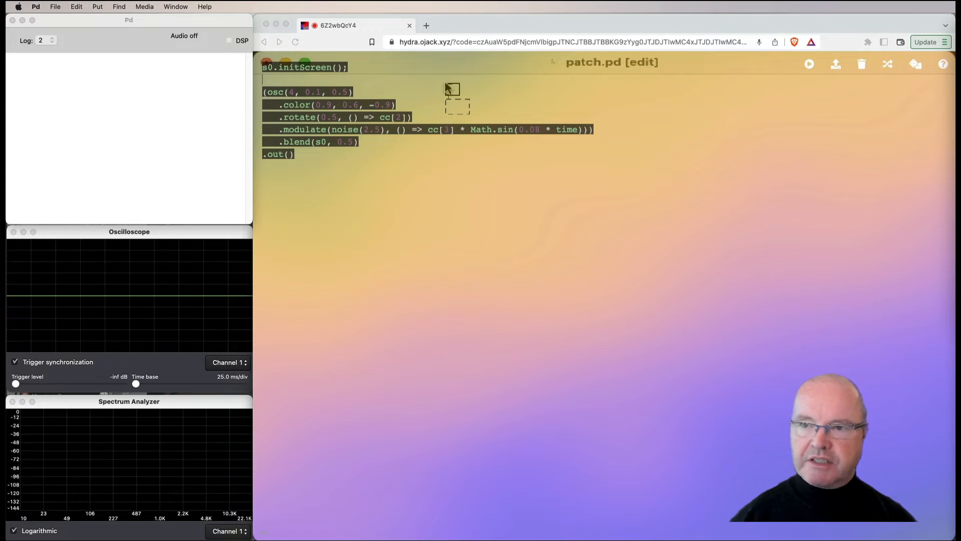
Fill the object box under the toggle as tempo 108 0.25
{"action": "type", "text": "tempo"}
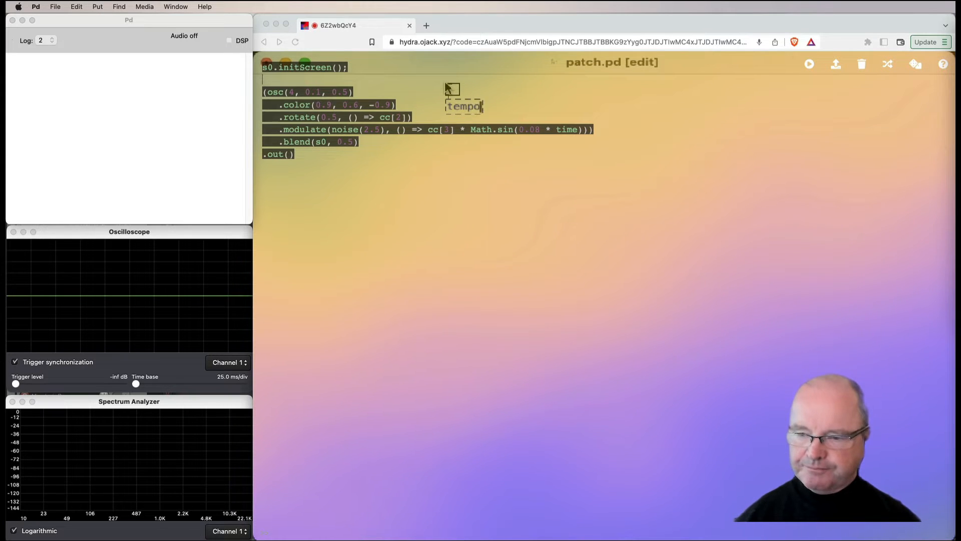
{"action": "type", "text": "108 0.2"}
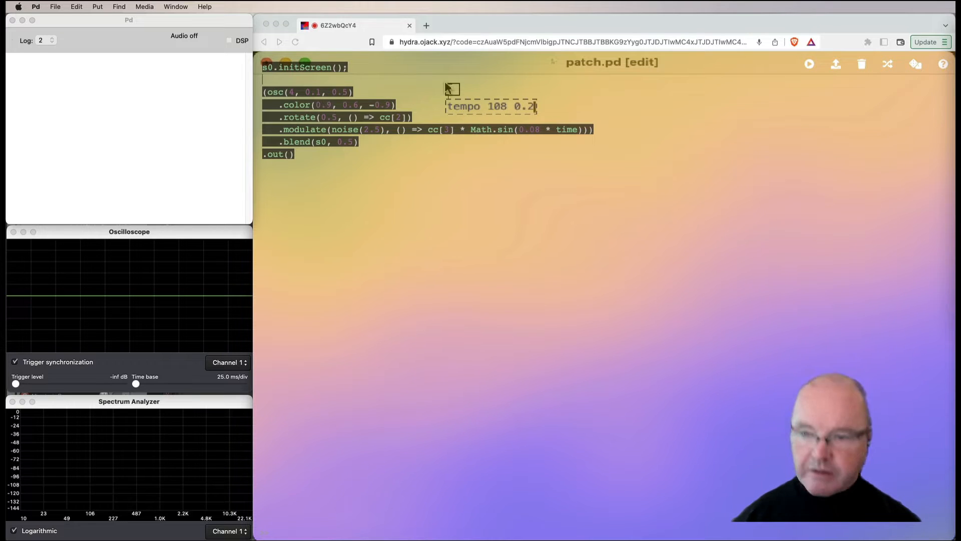
{"action": "type", "text": "5"}
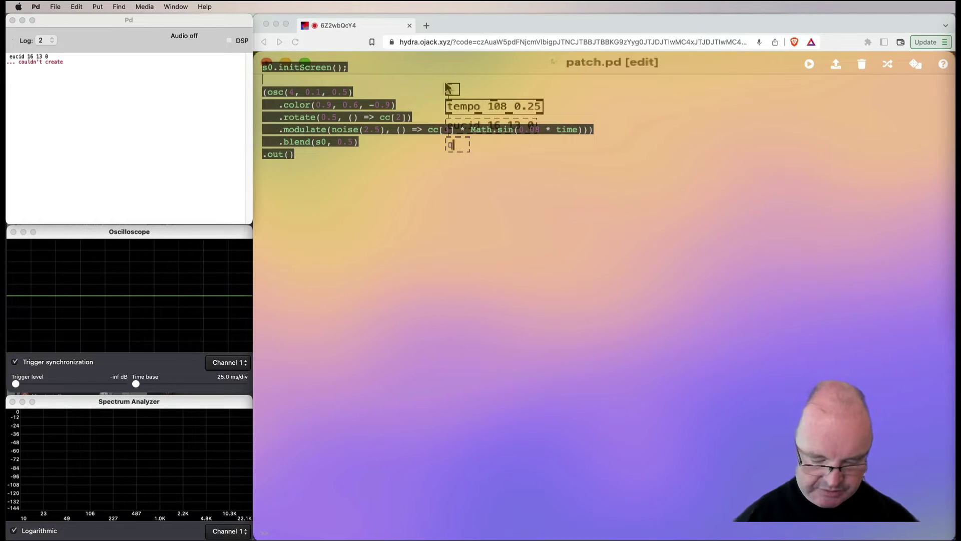
Fill the new box as quant 0 2 4 5 7 9 11
{"action": "type", "text": "uant"}
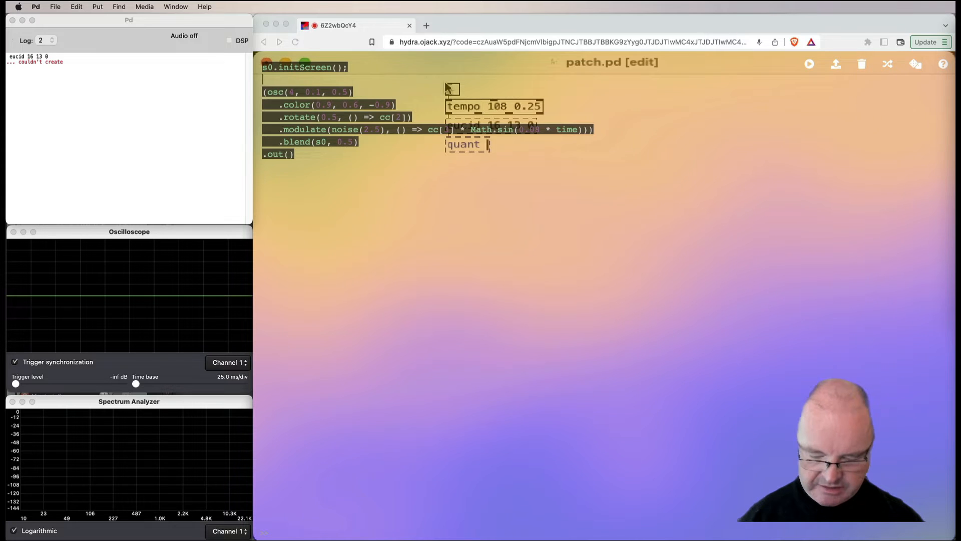
{"action": "type", "text": "0 2"}
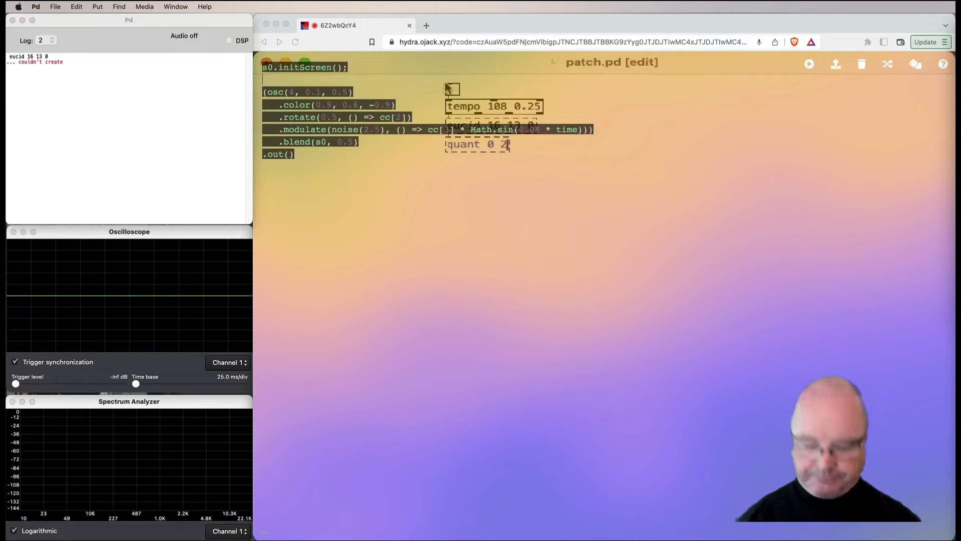
{"action": "type", "text": "4 5 7 9 11"}
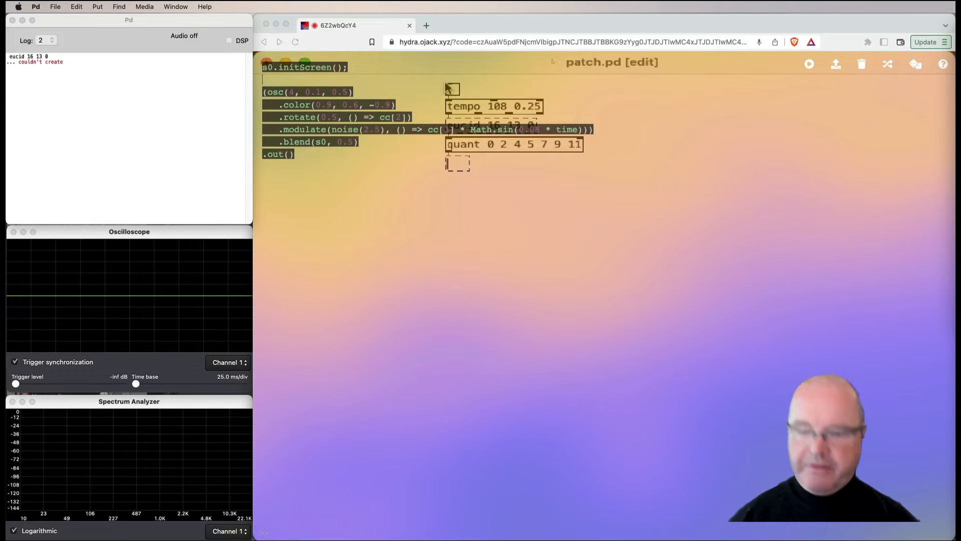
Add a midi 100 30 3 object below the quant box
{"action": "type", "text": "midi"}
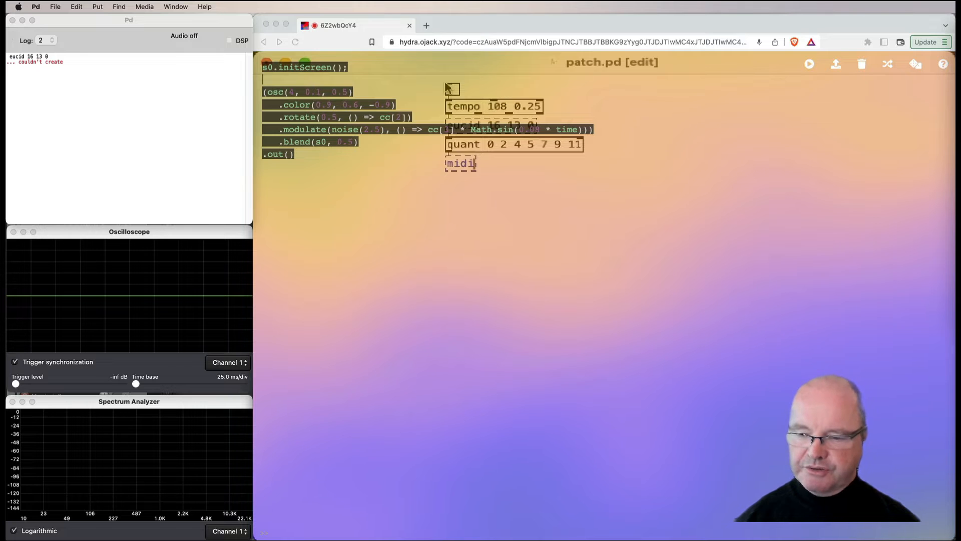
{"action": "type", "text": "100"}
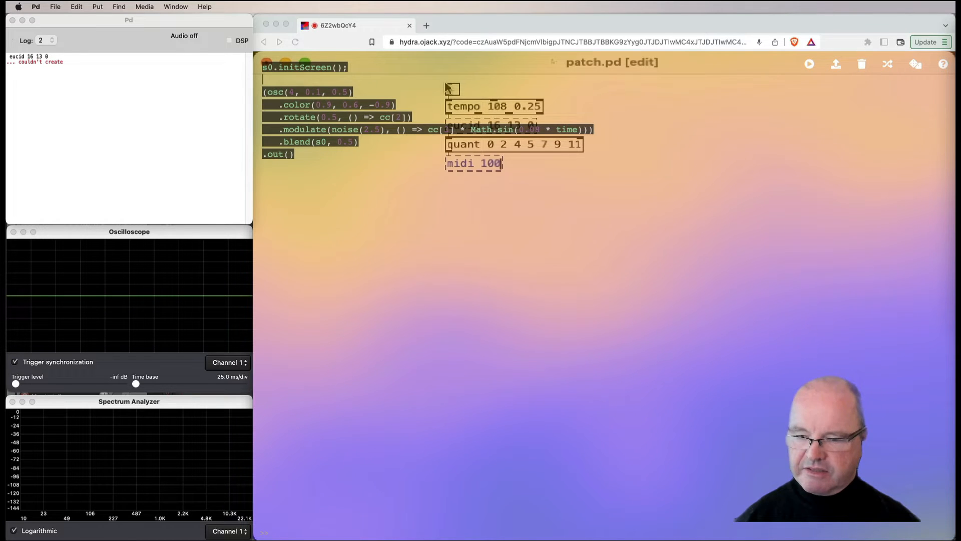
{"action": "type", "text": "30 3"}
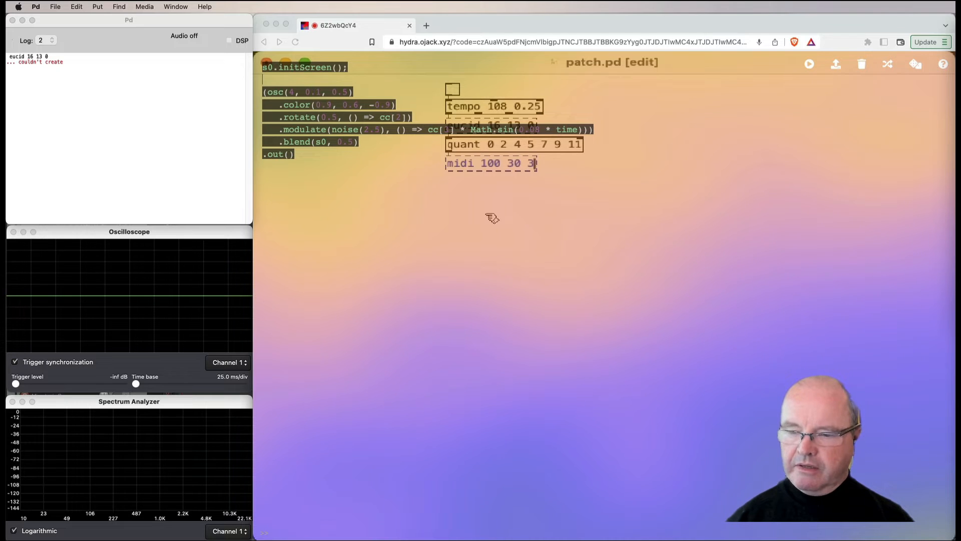
{"action": "mouse_move", "coordinate": [869, 188]}
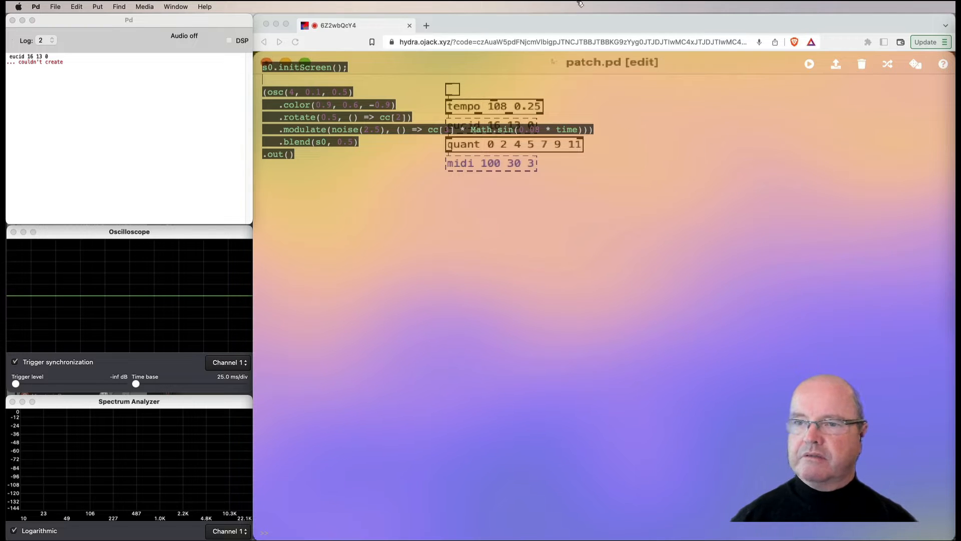
{"action": "mouse_move", "coordinate": [584, 382]}
{"action": "type", "text": "rand 6"}
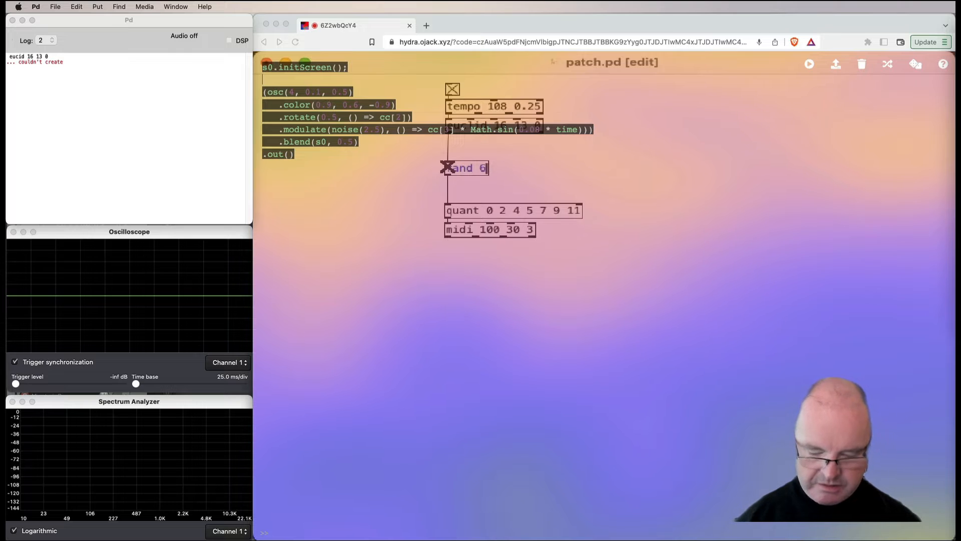
Finish the rand 60 12 object feeding quant in the bassline chain
{"action": "type", "text": "12"}
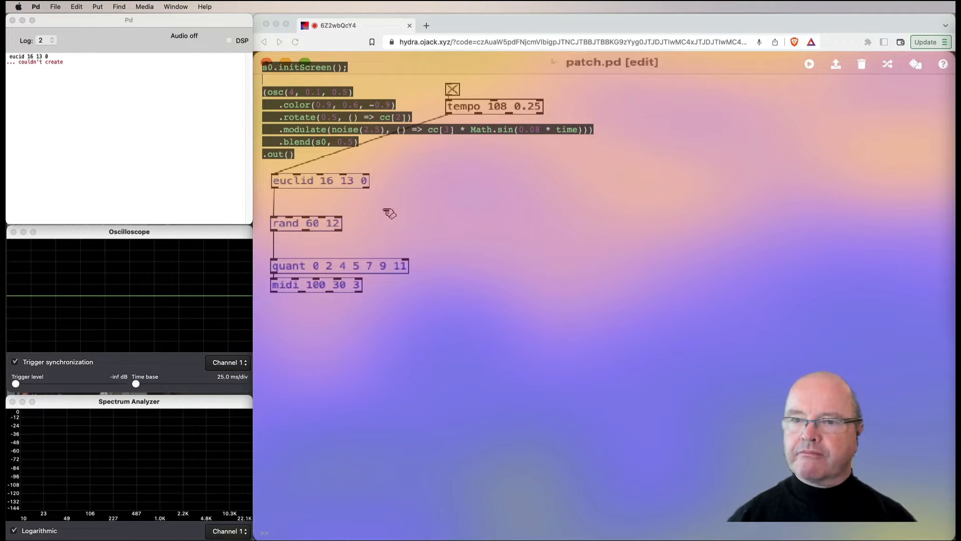
{"action": "mouse_move", "coordinate": [392, 164]}
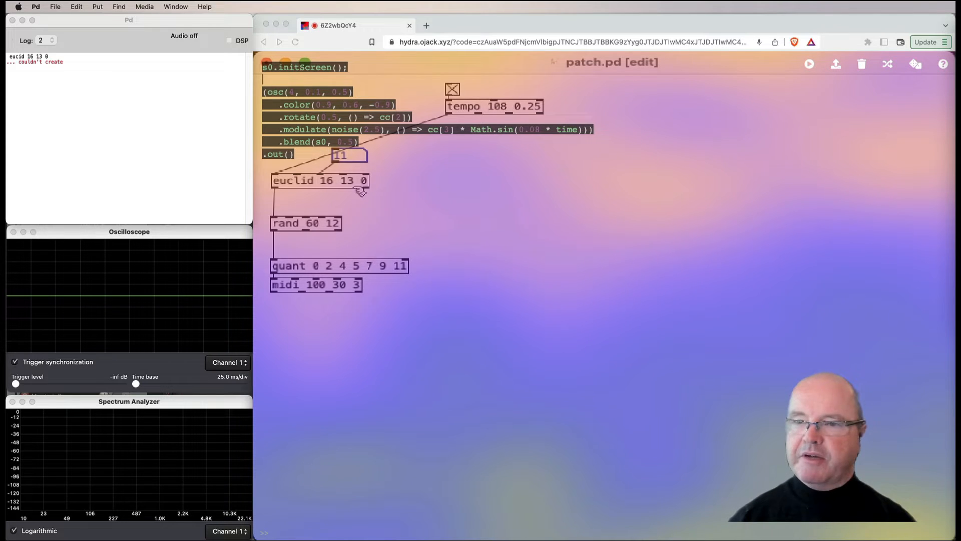
{"action": "mouse_move", "coordinate": [412, 190]}
{"action": "type", "text": "periodic"}
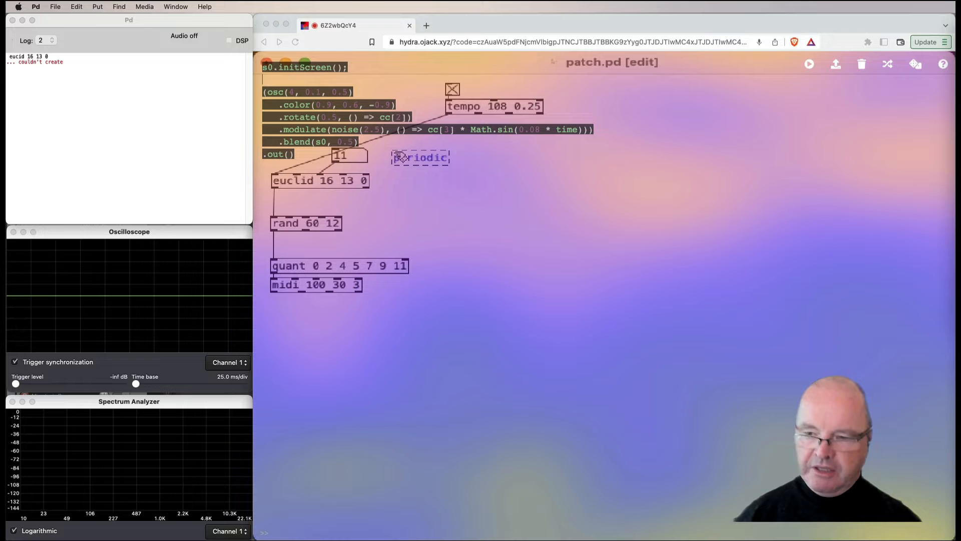
Complete the object as periodic 256 12 4 and spread the bassline objects apart
{"action": "type", "text": "256"}
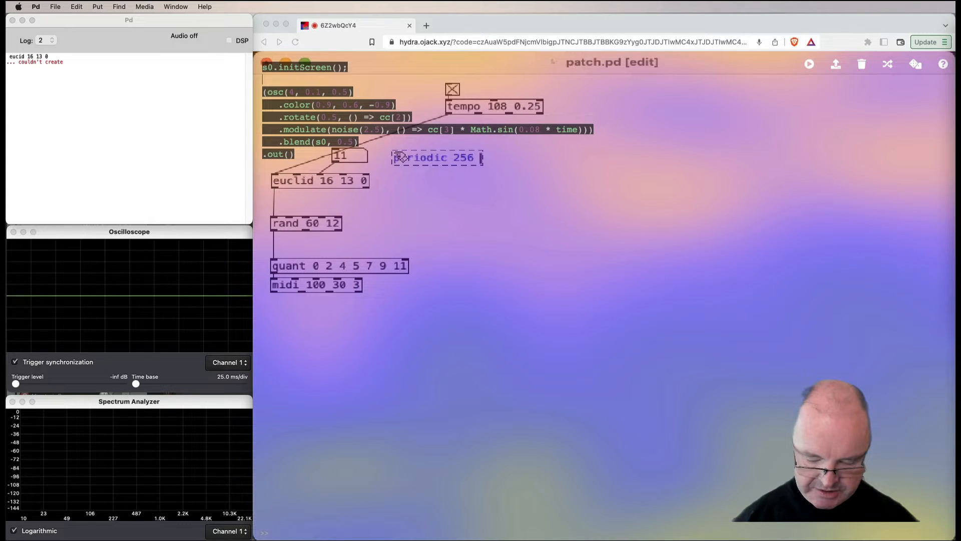
{"action": "type", "text": "0."}
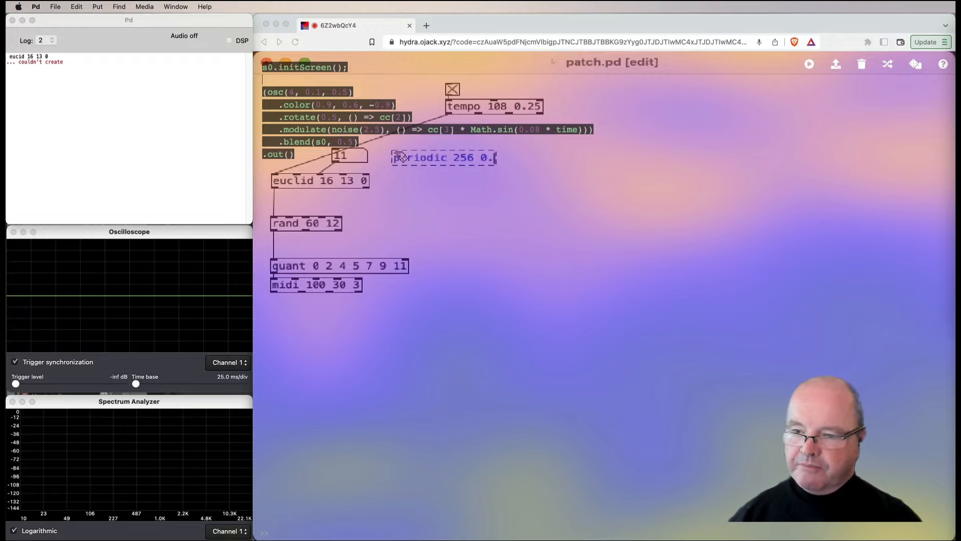
{"action": "key", "text": "Backspace"}
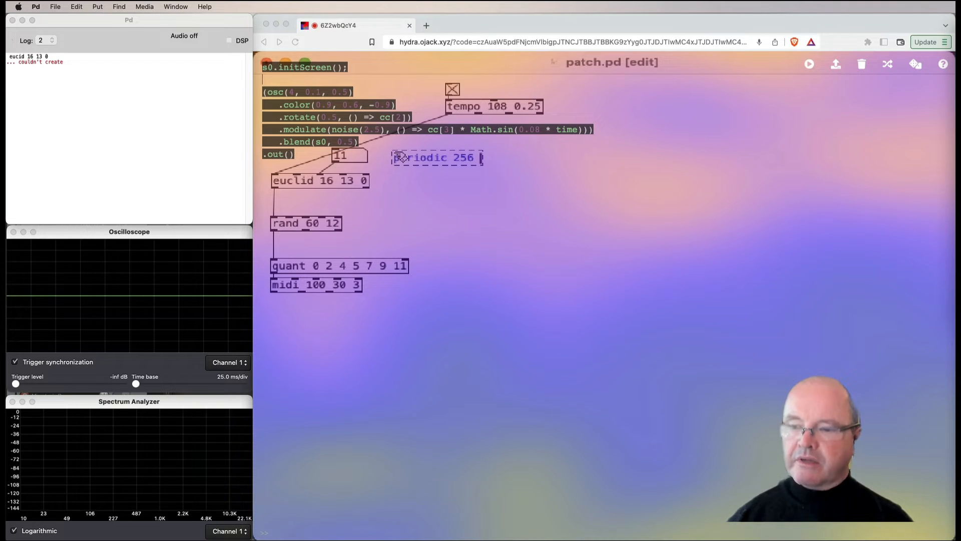
{"action": "type", "text": "8"}
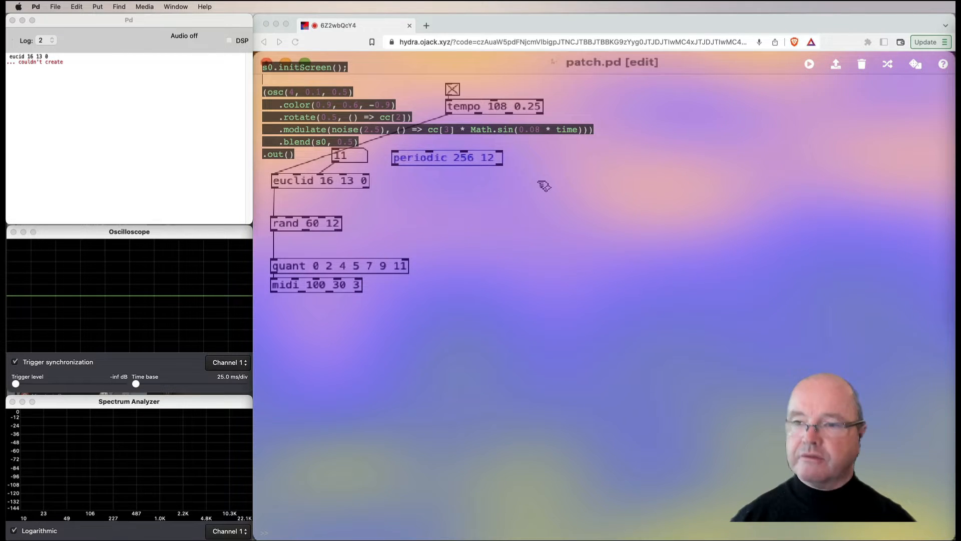
{"action": "type", "text": "4"}
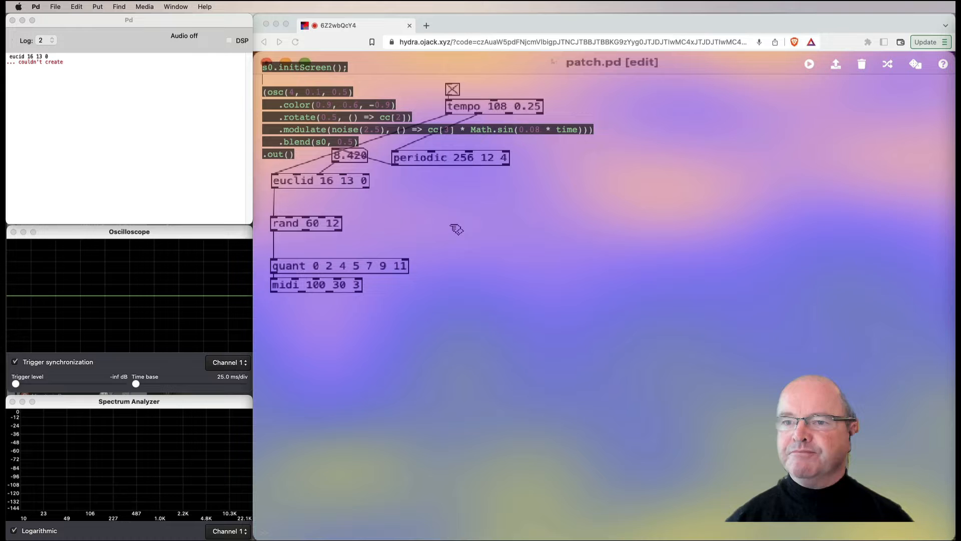
{"action": "left_click_drag", "start_coordinate": [449, 157], "coordinate": [456, 149]}
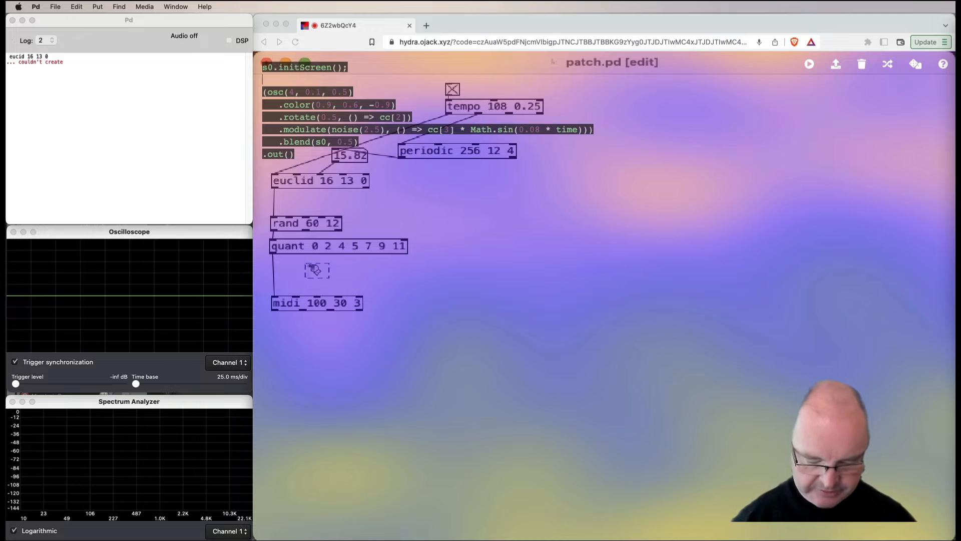
Fill the box between quant and midi as periodic 8 90 20
{"action": "type", "text": "periodic"}
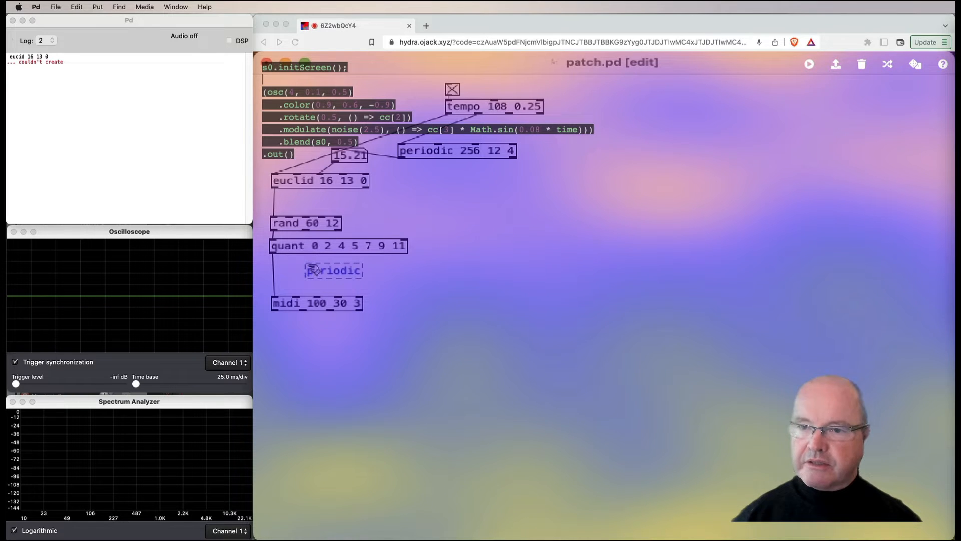
{"action": "type", "text": "8"}
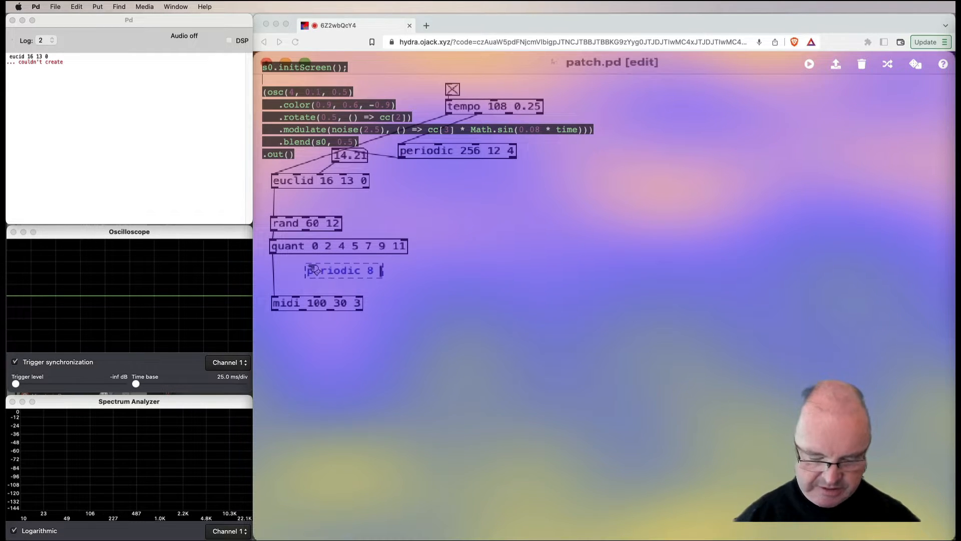
{"action": "type", "text": "90"}
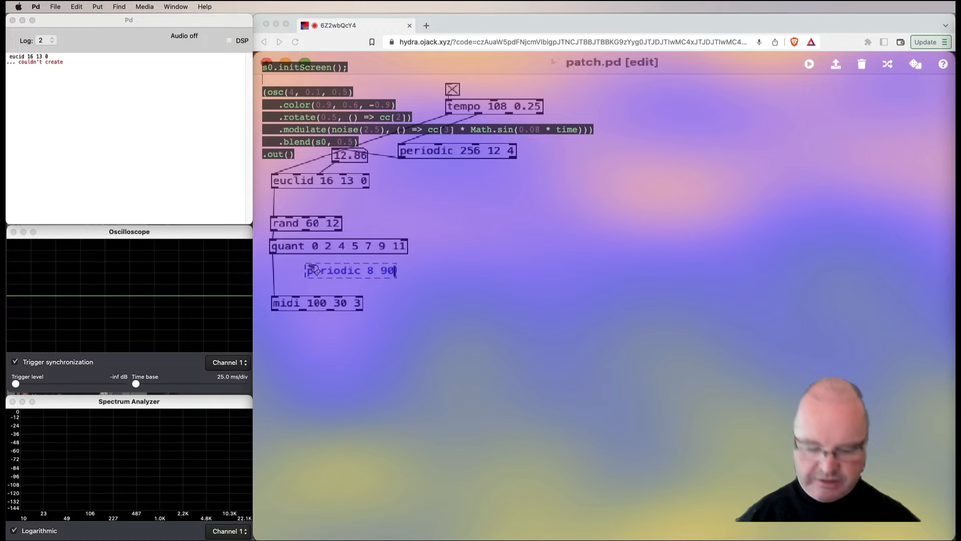
{"action": "type", "text": "20"}
{"action": "type", "text": "midi 5"}
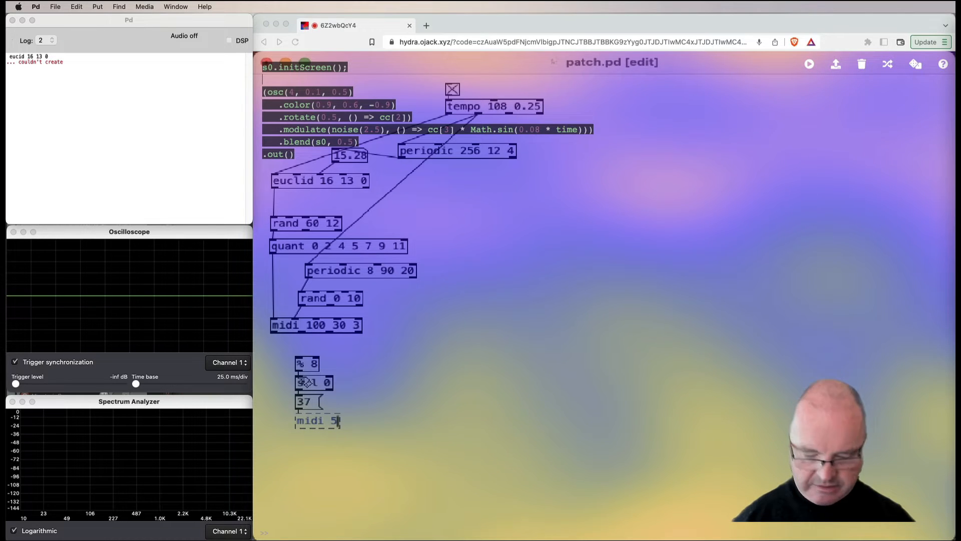
Finish the % 8 chain's output as midi 5 30 10
{"action": "type", "text": "30 10"}
{"action": "type", "text": "cycle"}
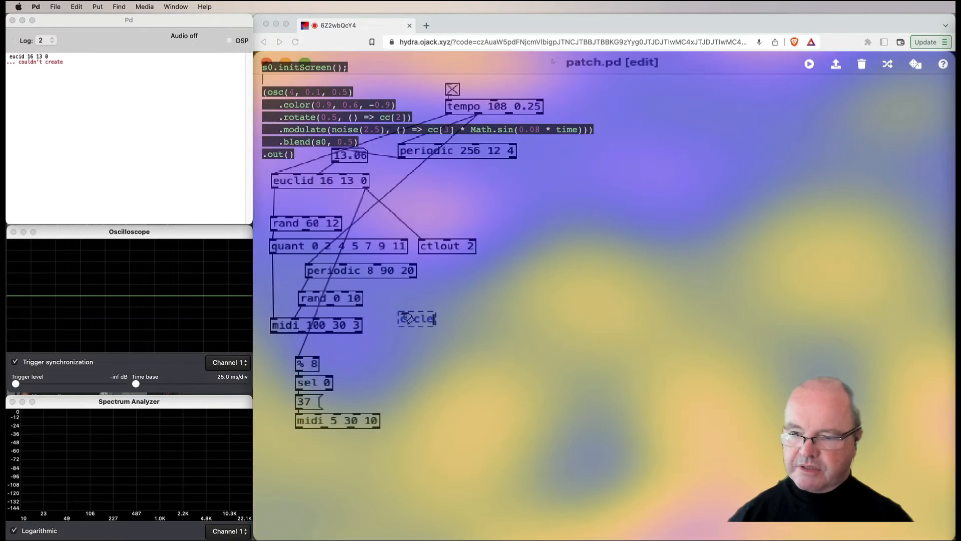
Set up the cycle 60 60 1 chain driving a midi 70 180 4 object
{"action": "type", "text": "60 60 1"}
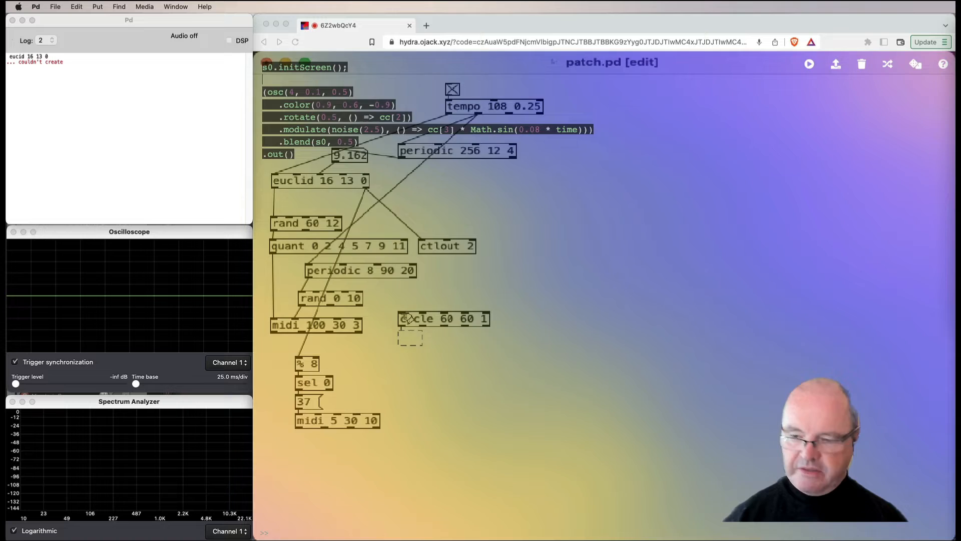
{"action": "type", "text": "midi 70 180 4"}
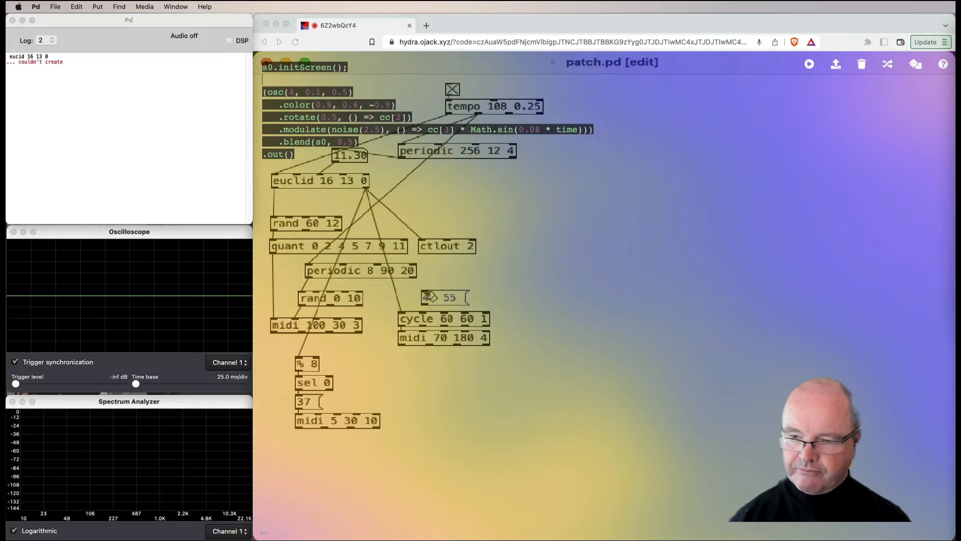
{"action": "type", "text": "60"}
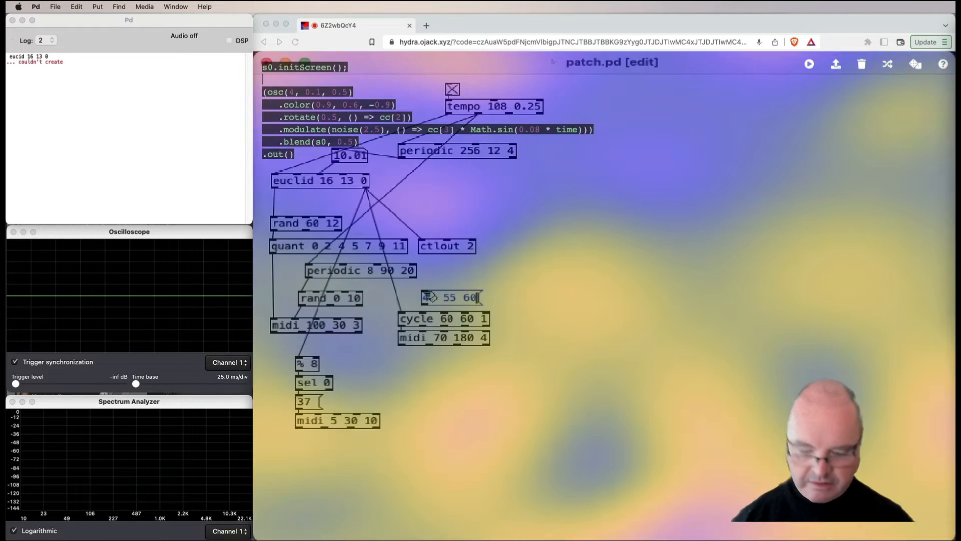
{"action": "type", "text": "67"}
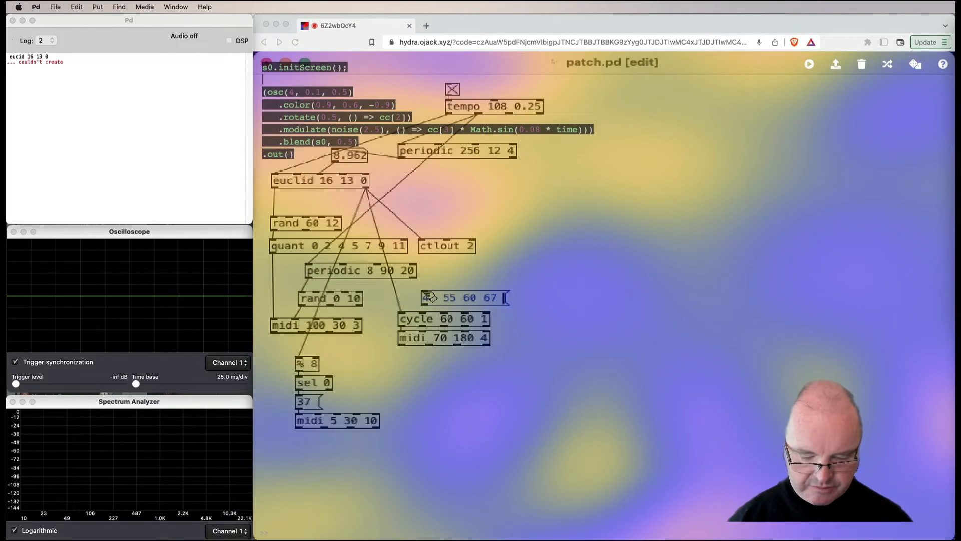
{"action": "type", "text": "64 60"}
{"action": "type", "text": "periodic"}
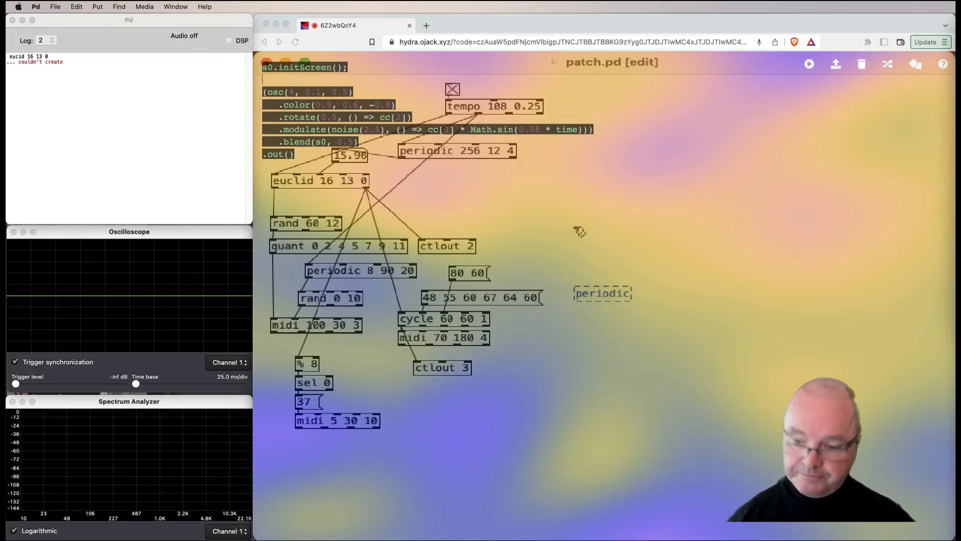
Create periodic 16 60 12 feeding quant 2 4 5 7 9 11 and start midi 40
{"action": "type", "text": "16"}
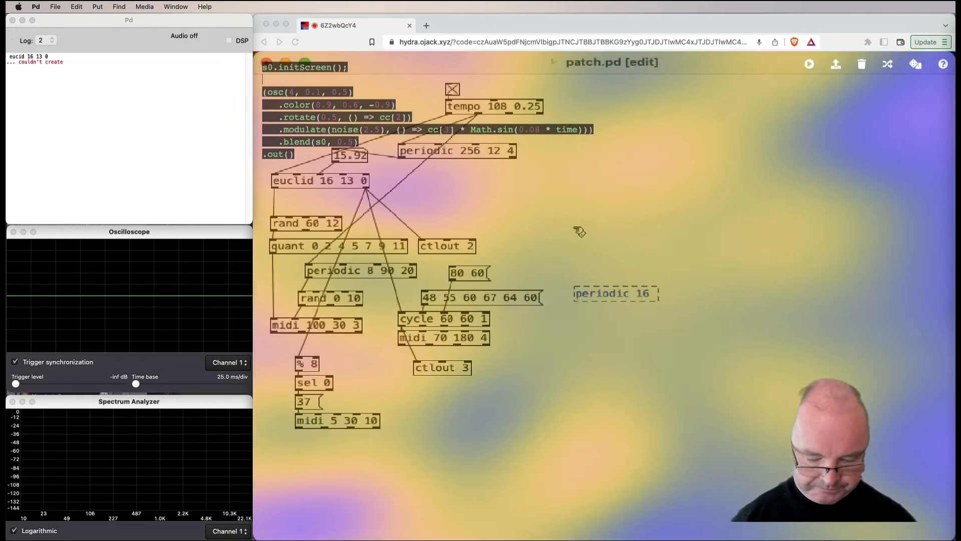
{"action": "type", "text": "60 12"}
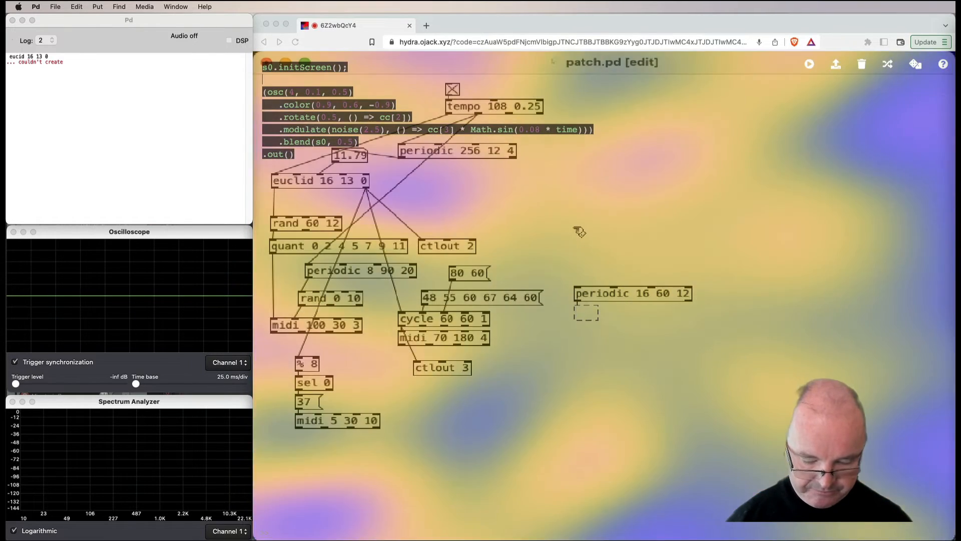
{"action": "type", "text": "quant"}
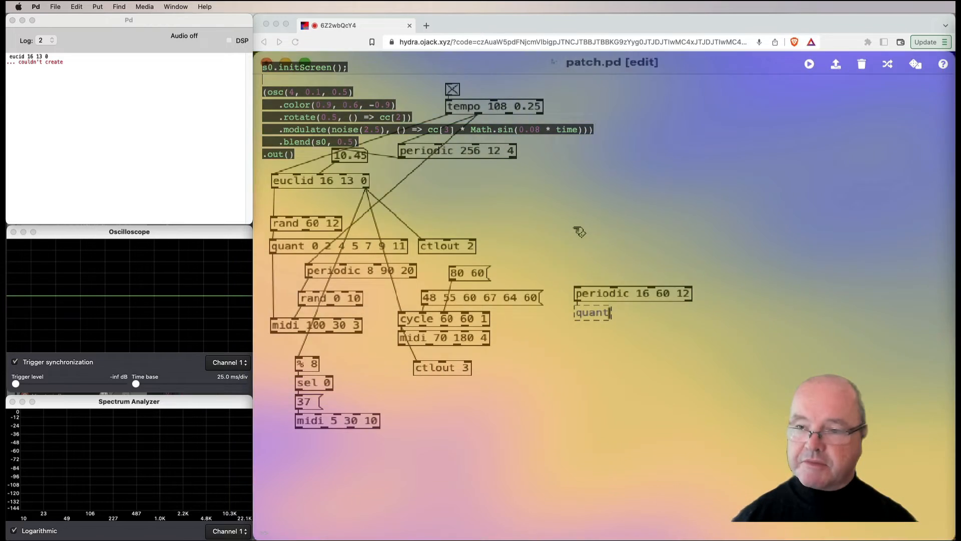
{"action": "type", "text": "2 4 5 7 9 11"}
{"action": "type", "text": "midi"}
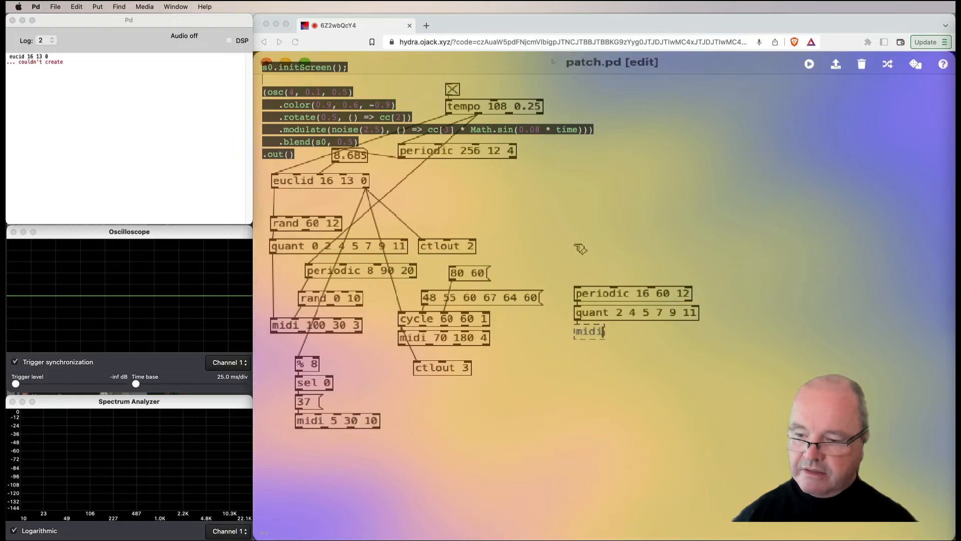
{"action": "type", "text": "40 100 1"}
{"action": "type", "text": "periodic 7"}
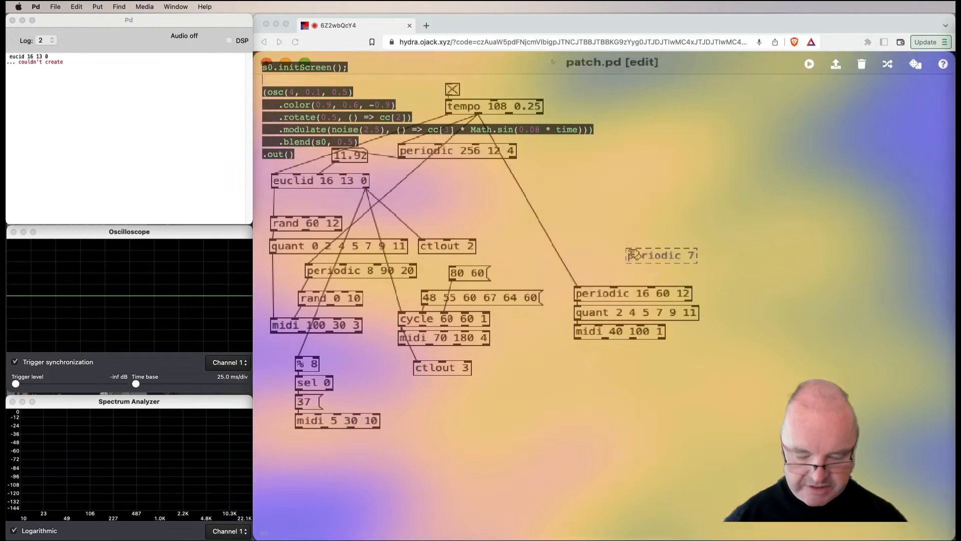
Add a periodic 7 60 object to the tempo-driven melody group
{"action": "type", "text": "60"}
{"action": "type", "text": "periodic"}
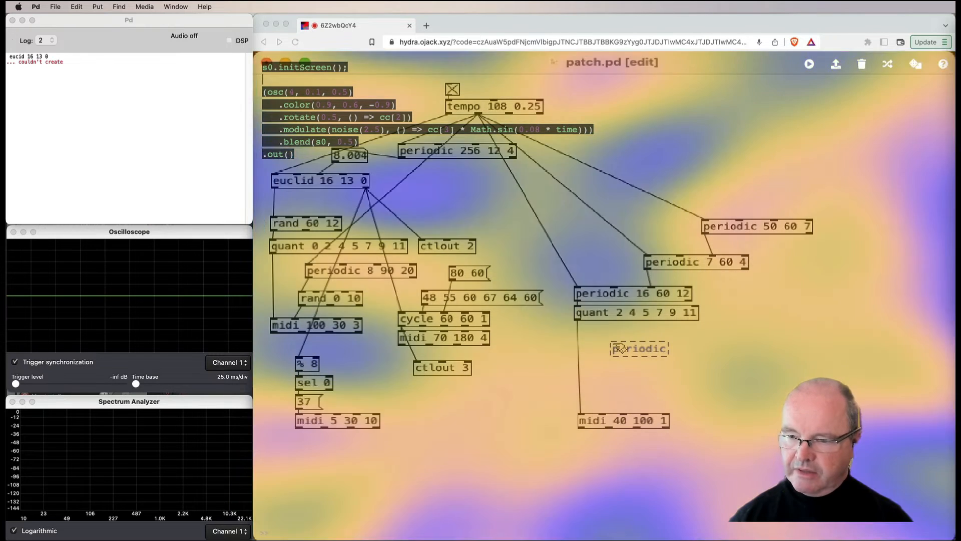
Enter the arguments 4 and 40 for the new periodic object below quant 2 4 5 7 9 11
{"action": "type", "text": "4"}
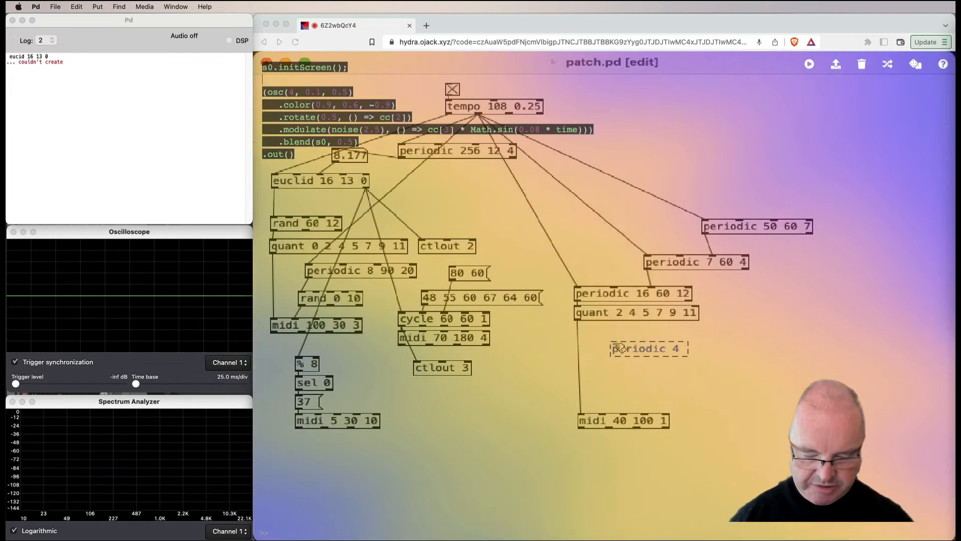
{"action": "type", "text": "40 20"}
{"action": "type", "text": "moses 59"}
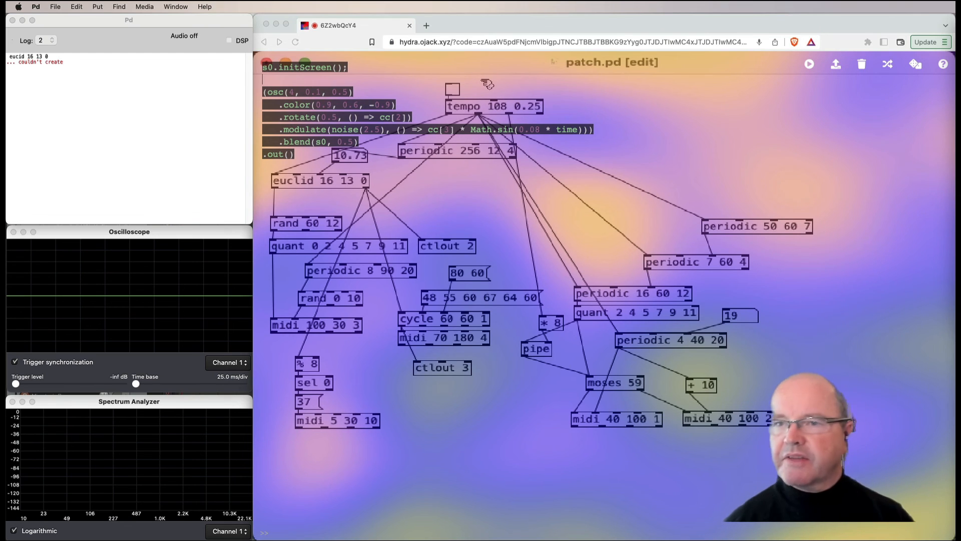
{"action": "mouse_move", "coordinate": [716, 136]}
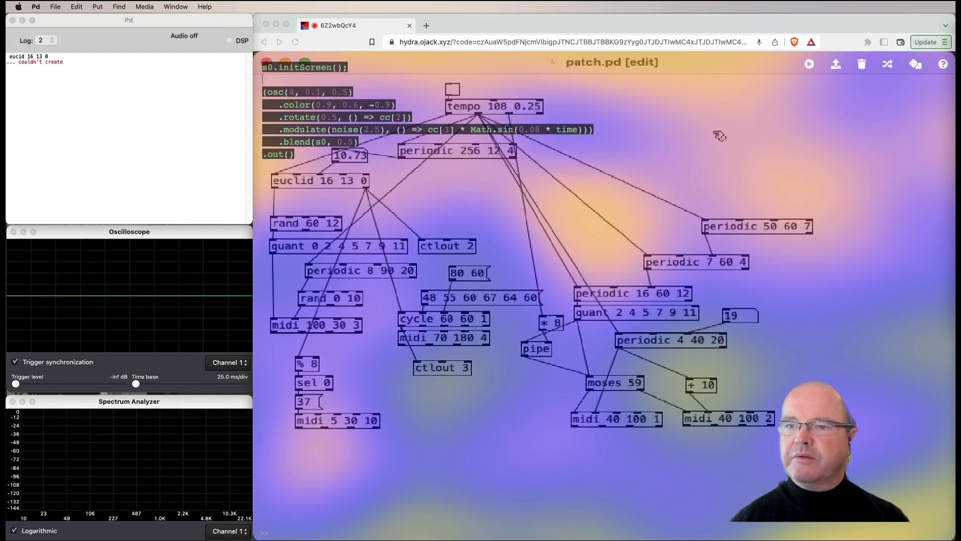
{"action": "mouse_move", "coordinate": [676, 159]}
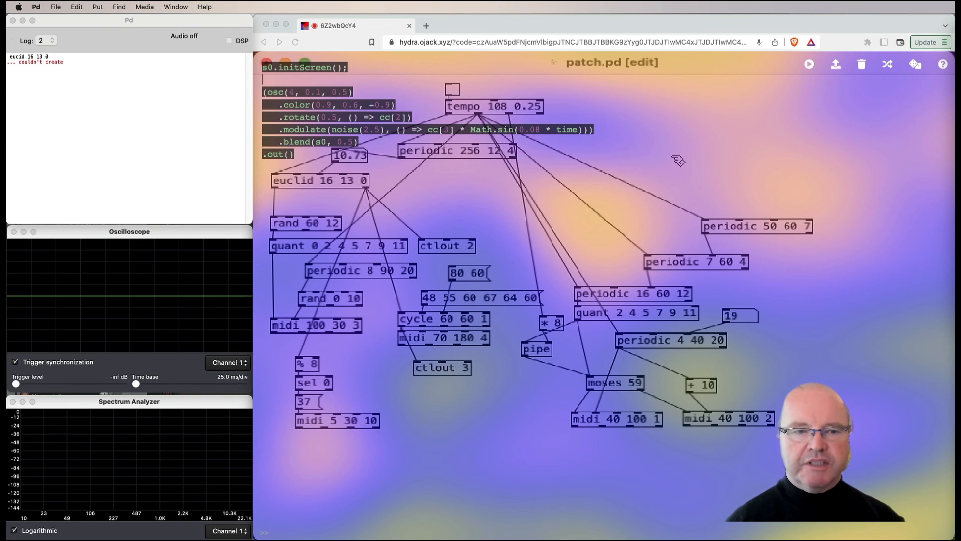
{"action": "mouse_move", "coordinate": [666, 240]}
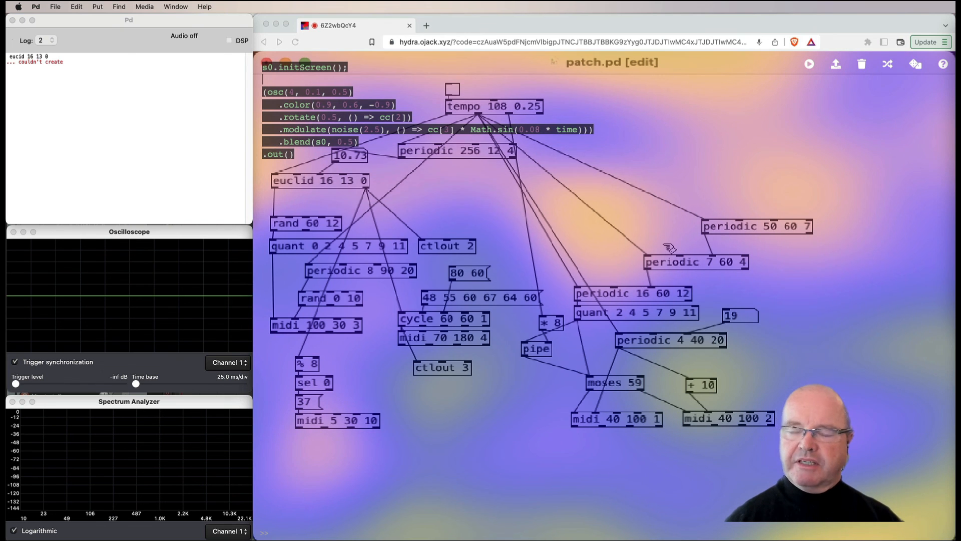
{"action": "mouse_move", "coordinate": [692, 245]}
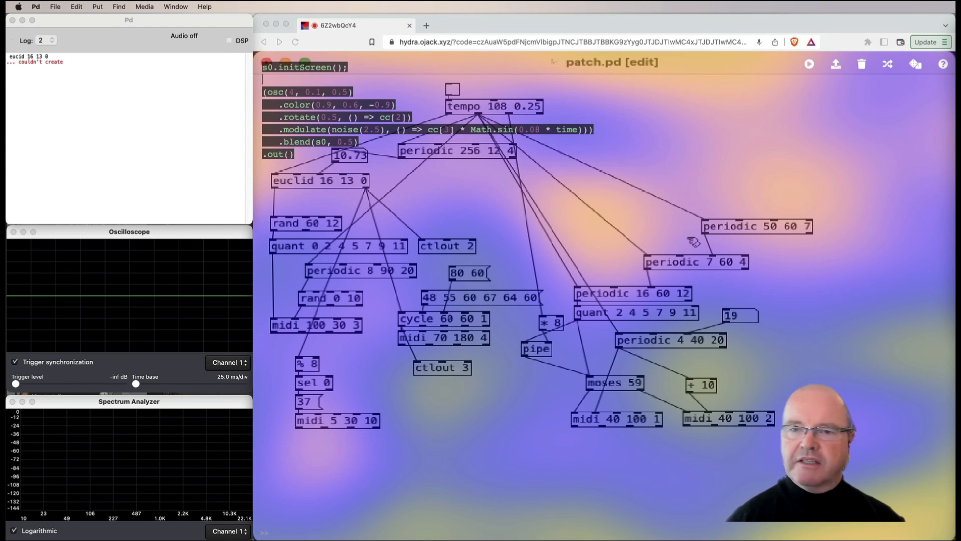
{"action": "mouse_move", "coordinate": [729, 217]}
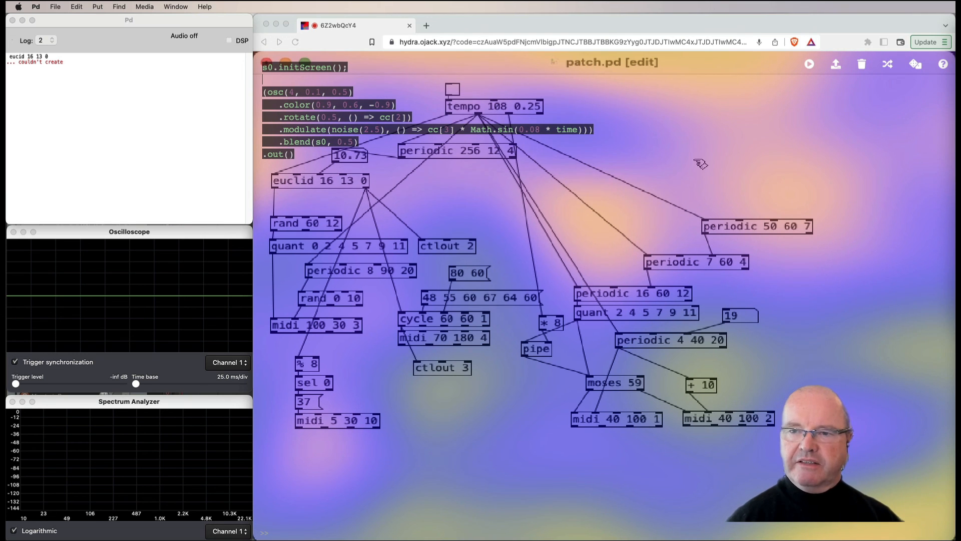
{"action": "mouse_move", "coordinate": [492, 406]}
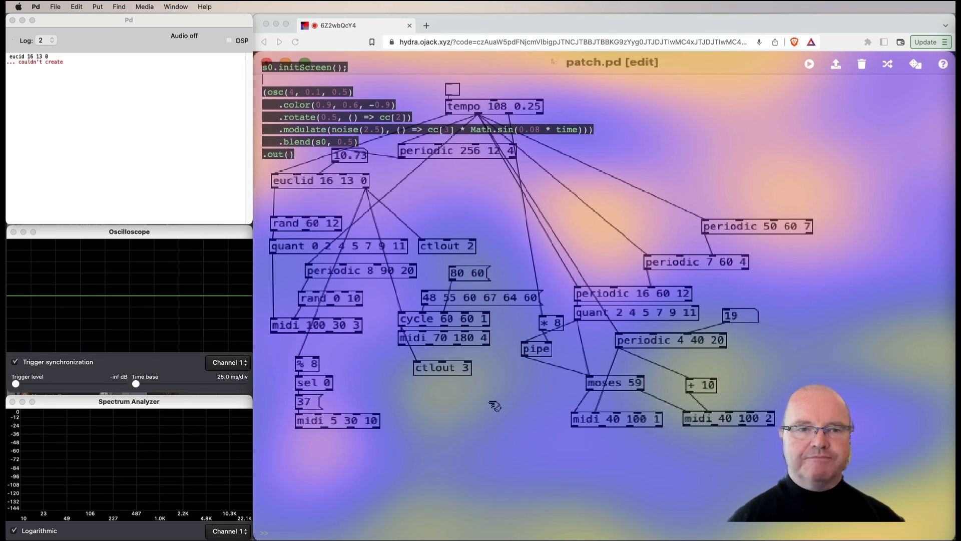